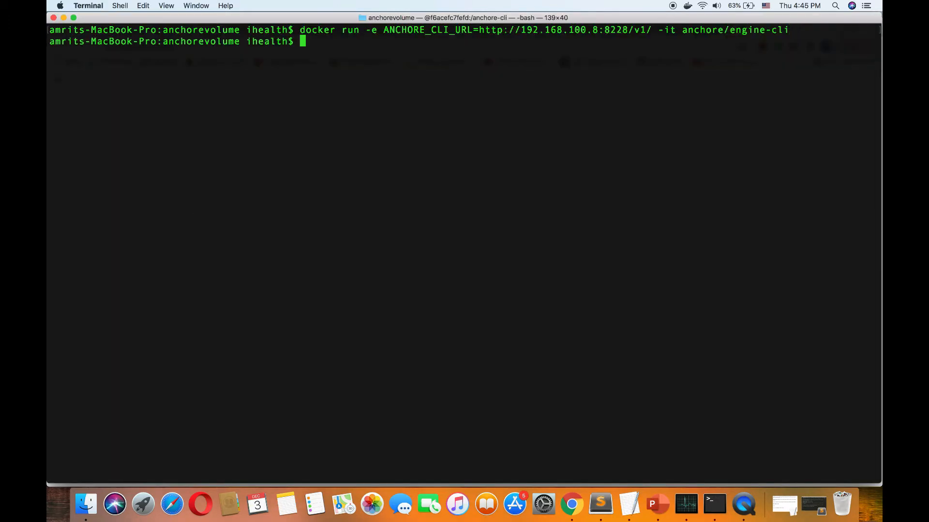
Run 'ifconfig | grep inet' to find the Mac's local IP 192.168.100.8.
text(ifconfig |)
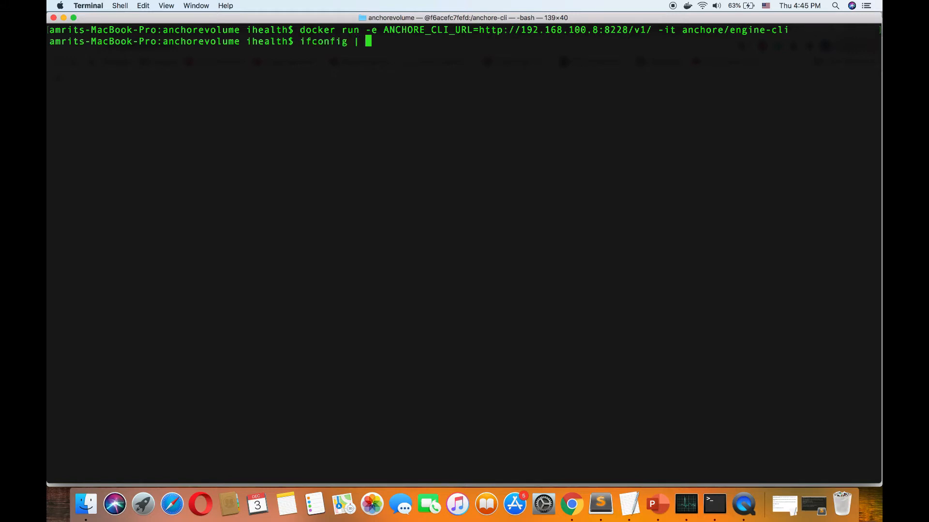
text(grep inet)
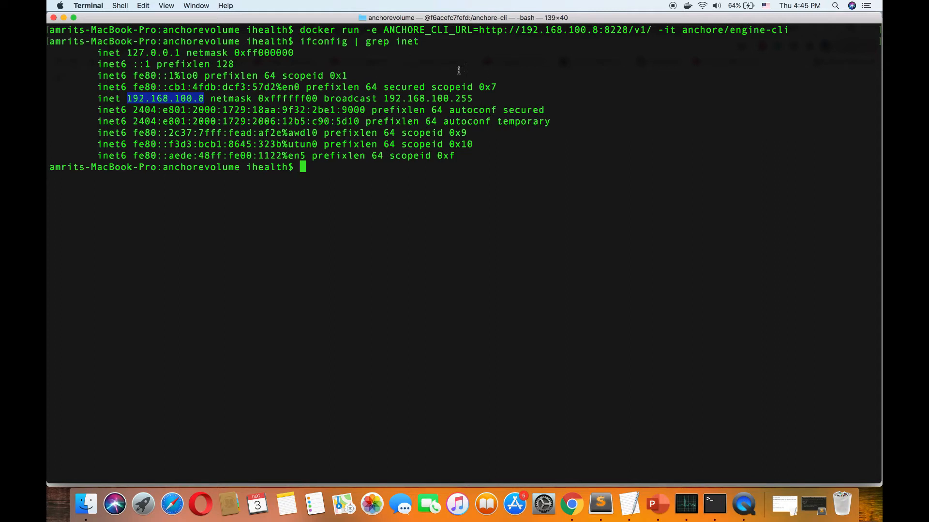
mouse_move(807, 34)
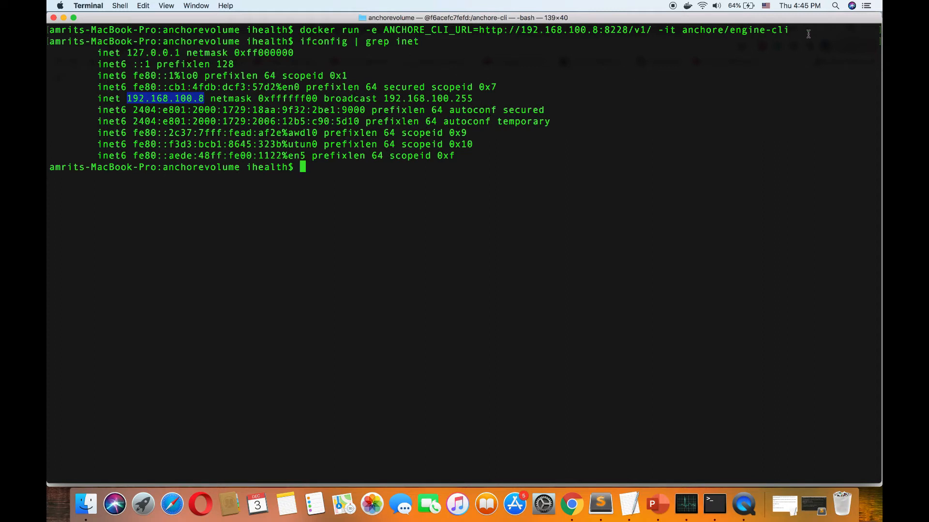
mouse_move(474, 113)
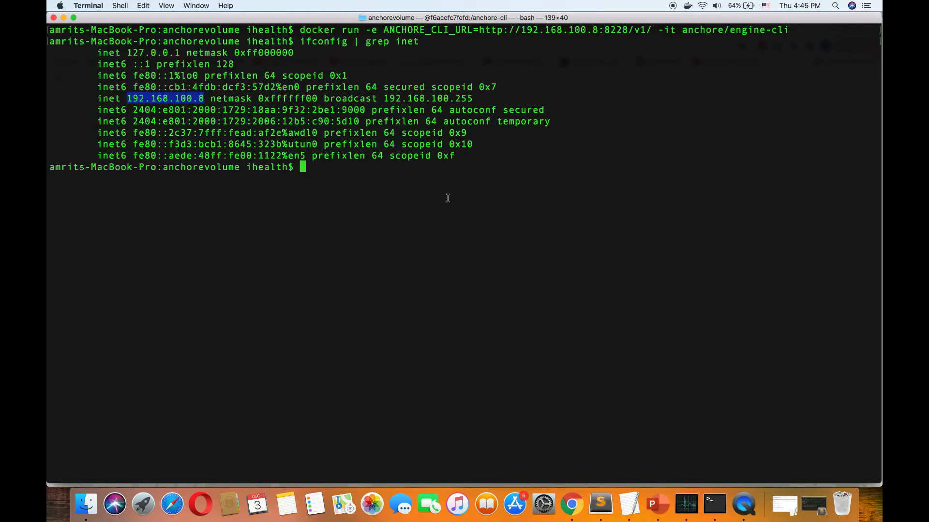
Clear the screen and recall the 'docker run' command from history to start the Anchore CLI container.
text(clear)
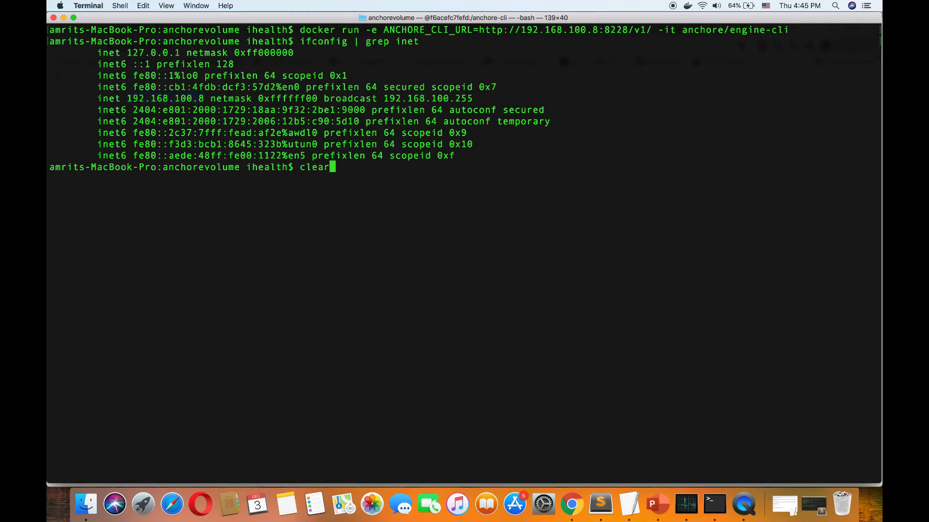
key(ctrl+r)
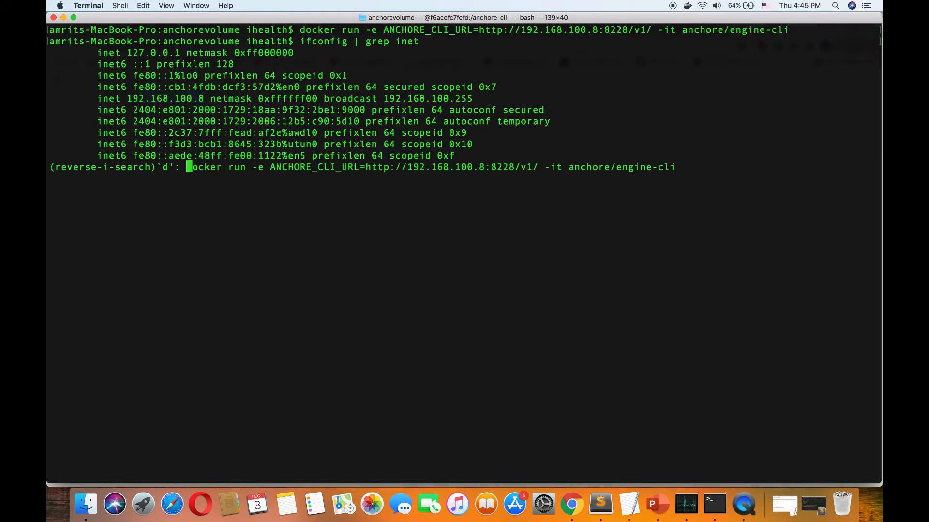
text(ocker r)
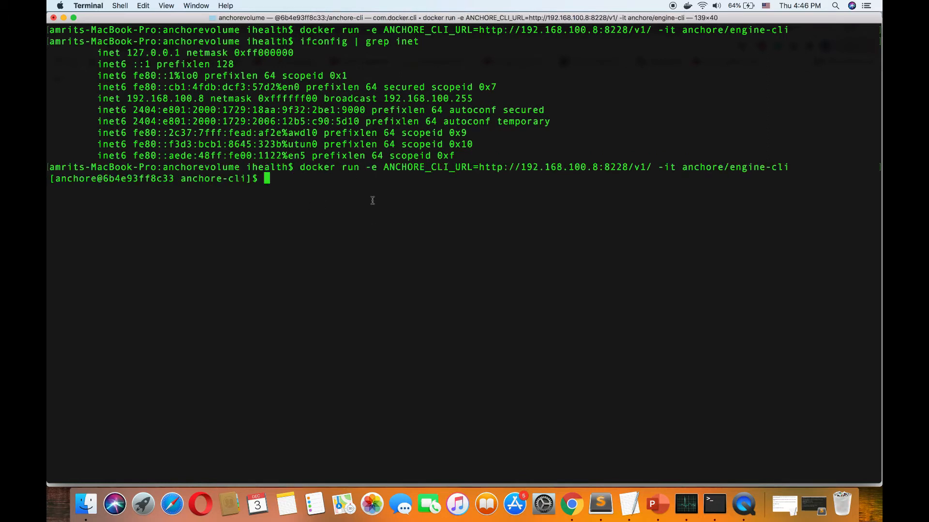
mouse_move(176, 189)
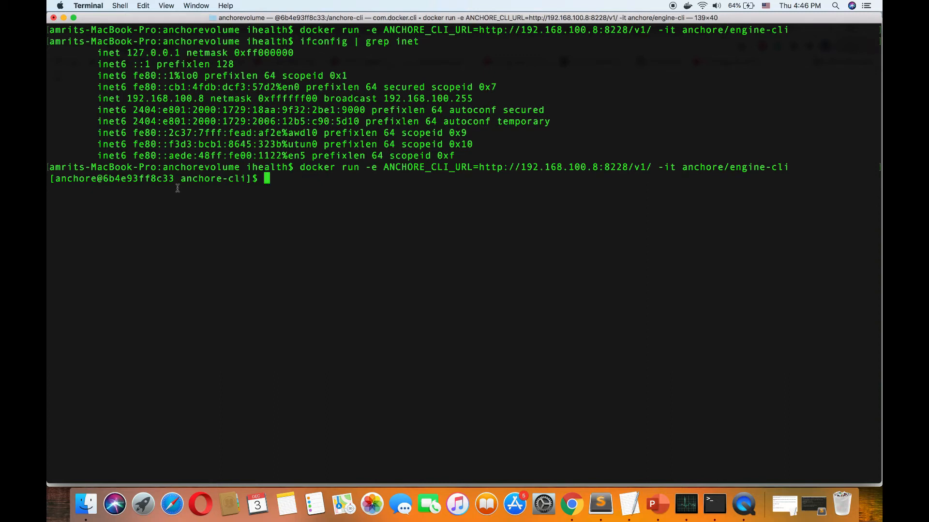
Run 'anchore-cli image list' after a mistyped attempt, showing docker.io/amrit96/mysql-custom:v1 as analyzed.
text(anc)
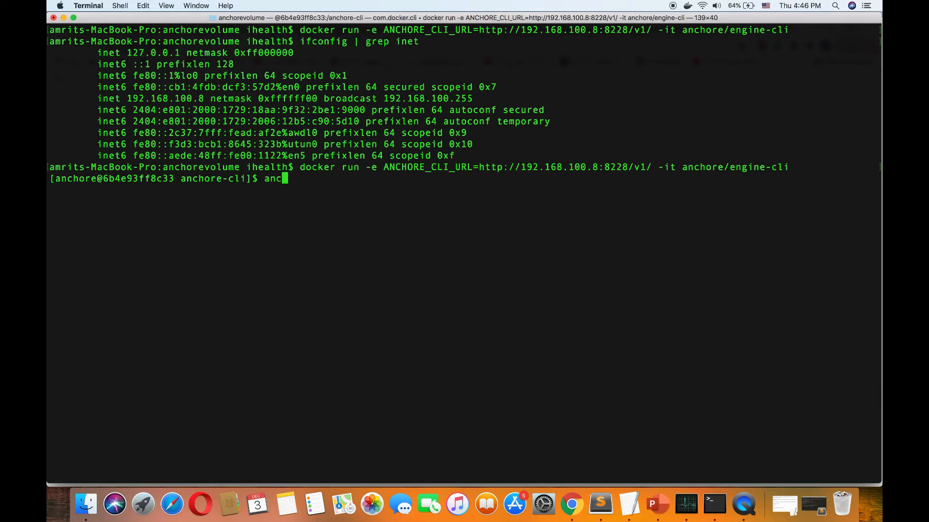
text(hore-images)
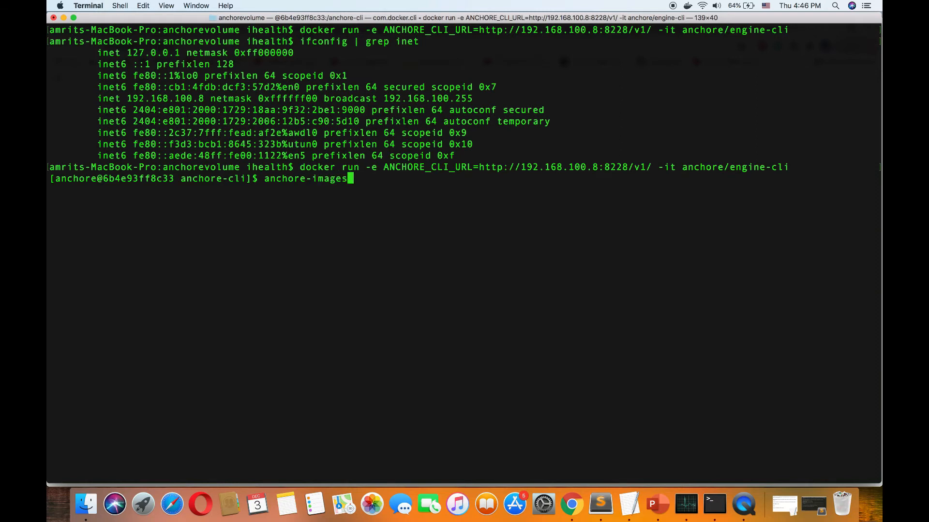
key(Backspace)
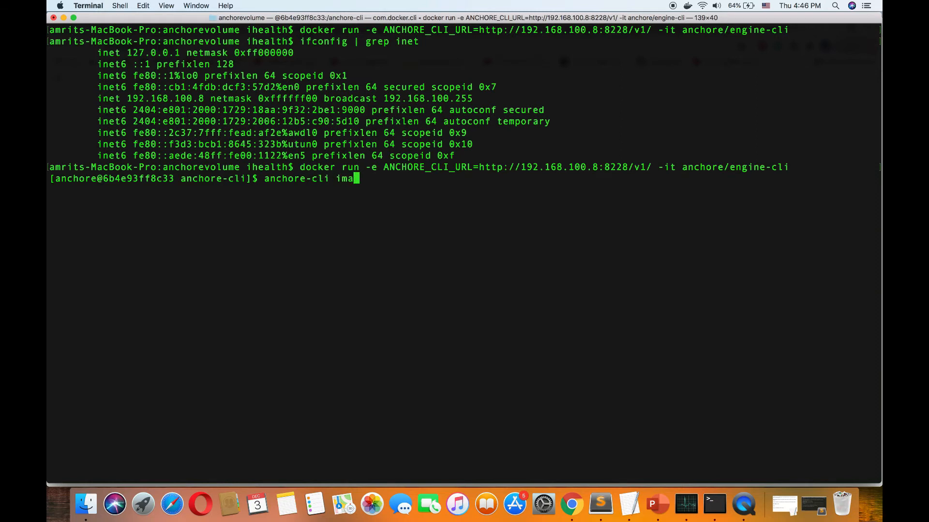
text(ges)
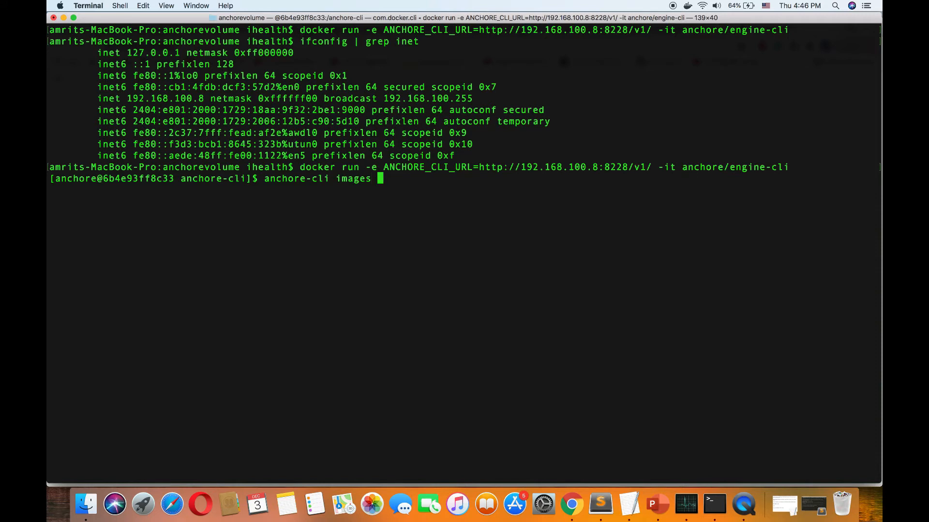
text(list)
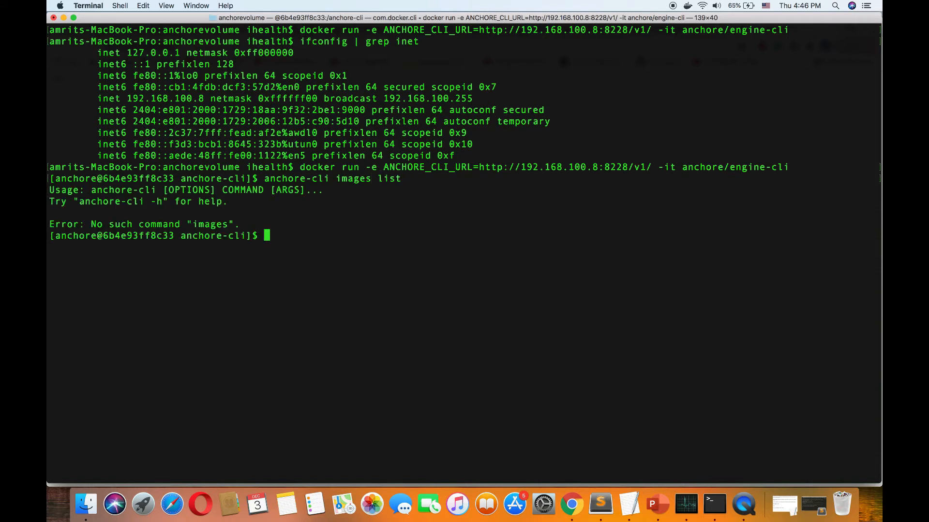
text(anchore-cli images list)
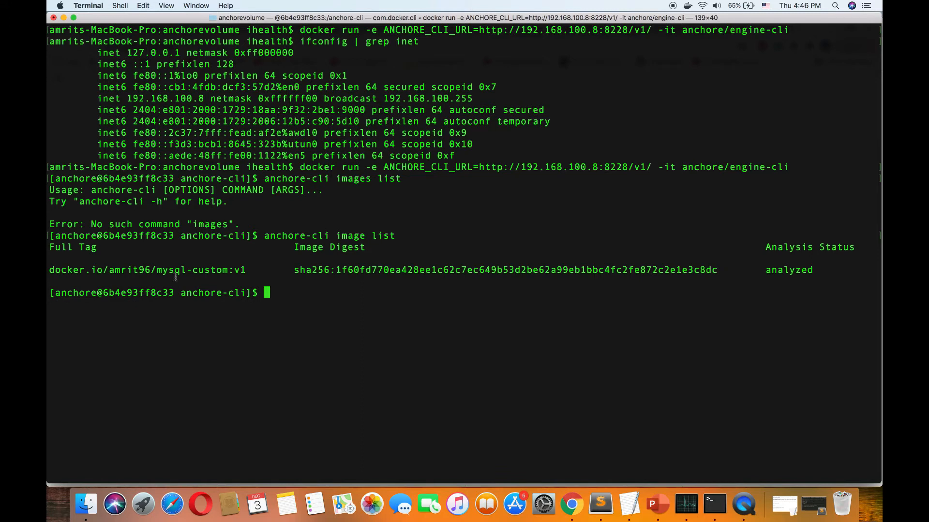
mouse_move(210, 270)
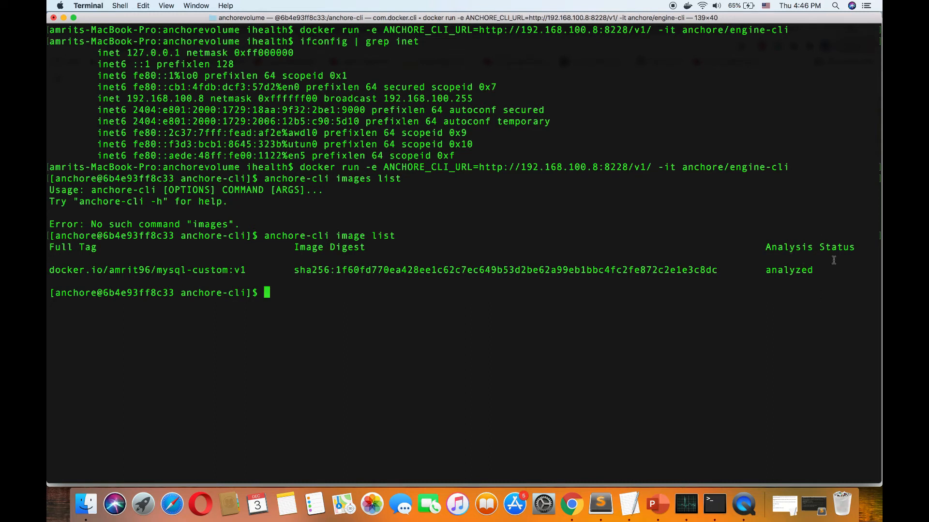
mouse_move(329, 264)
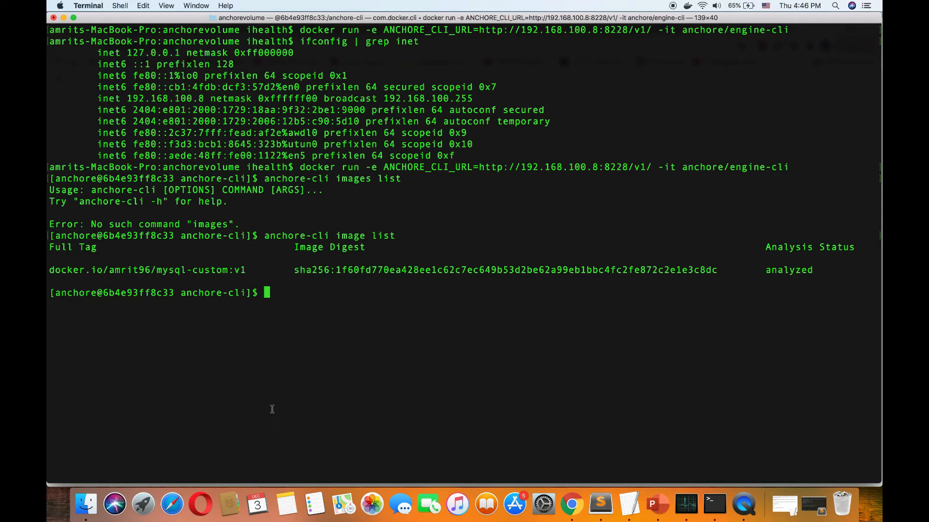
text(docker)
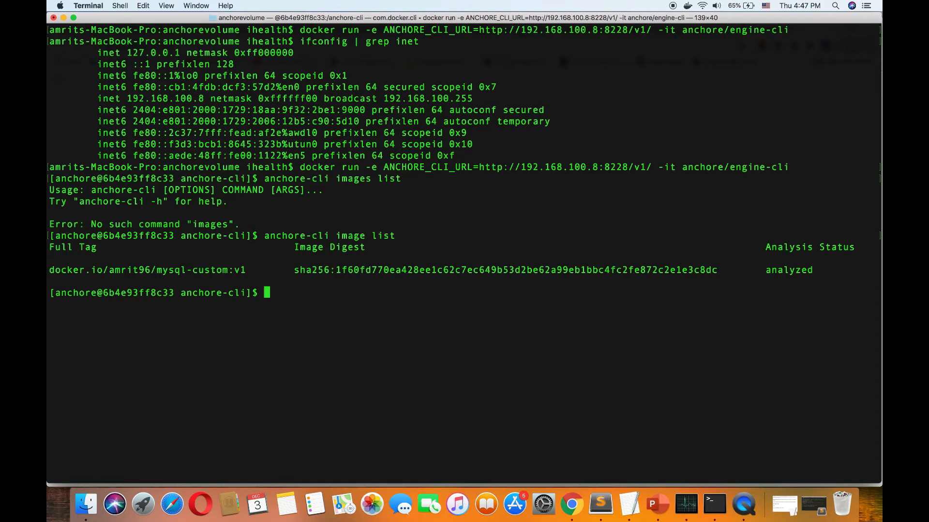
Run 'anchore-cli image add amrit96/mysql-custom:v2' so Anchore registers it as not yet analyzed.
text(anchore-)
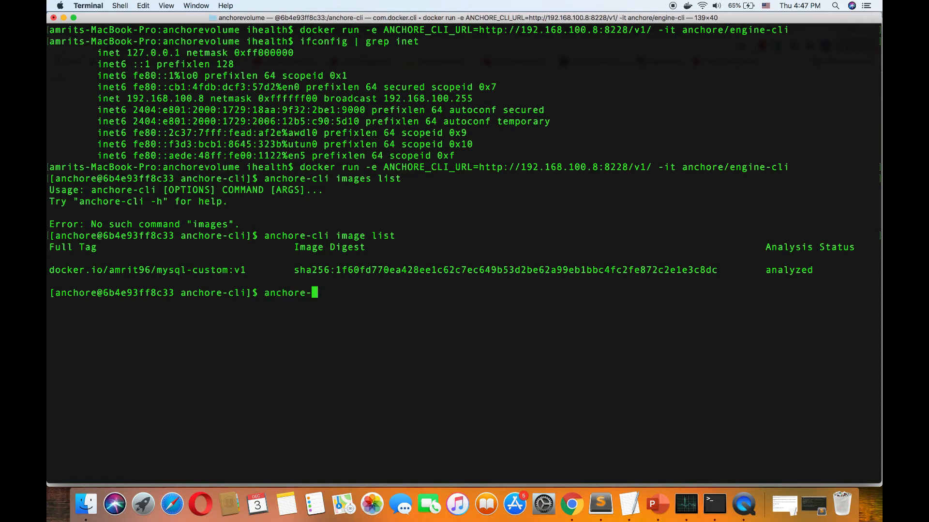
text(cli)
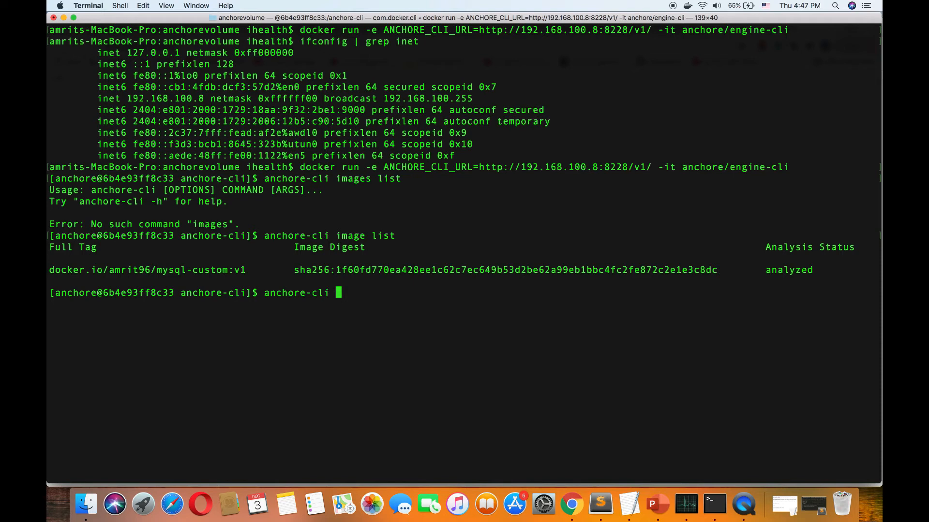
text(image add)
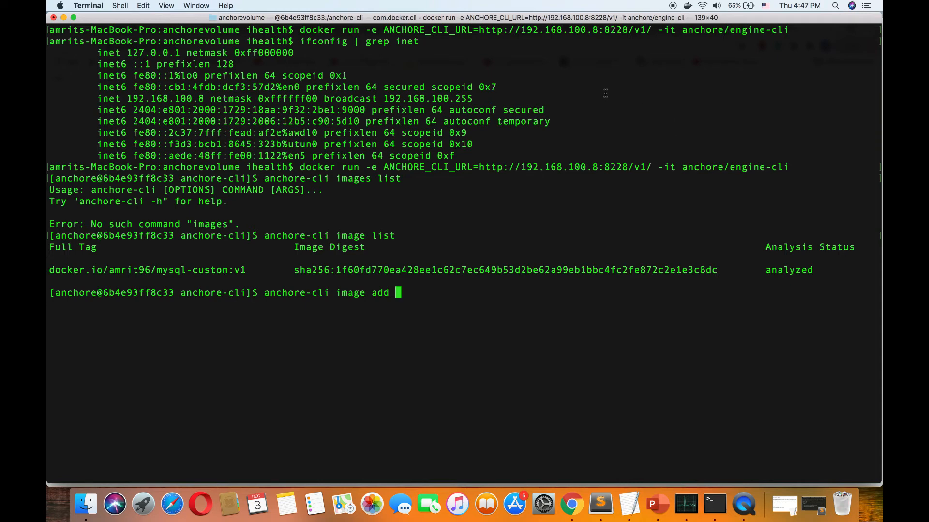
text(mysql)
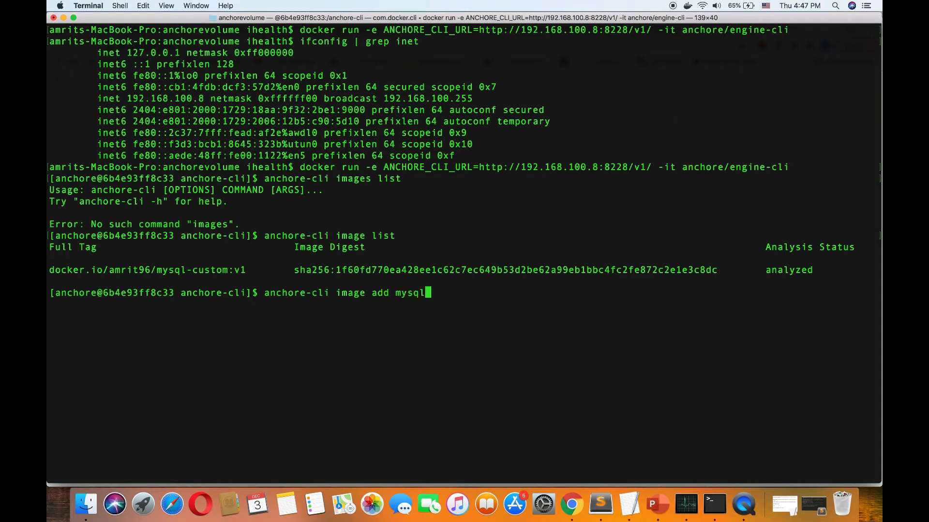
text(-custom)
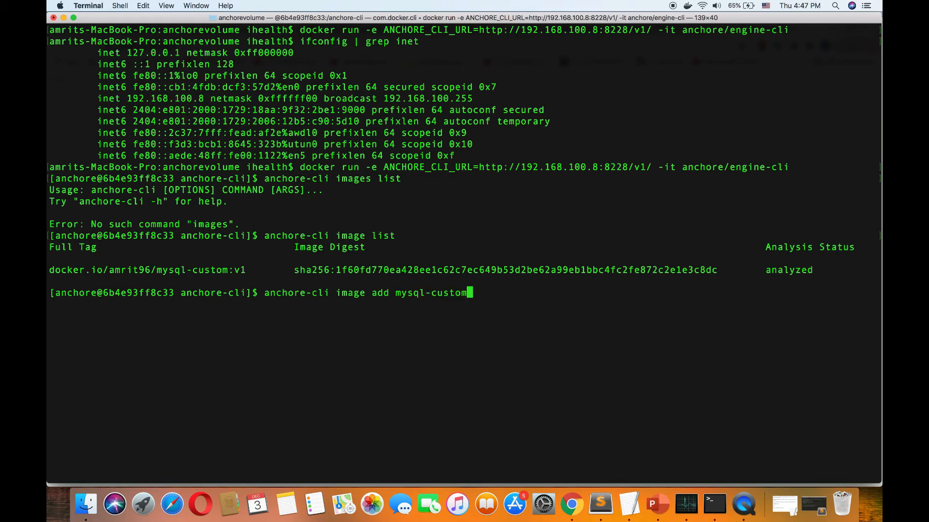
text(:v2)
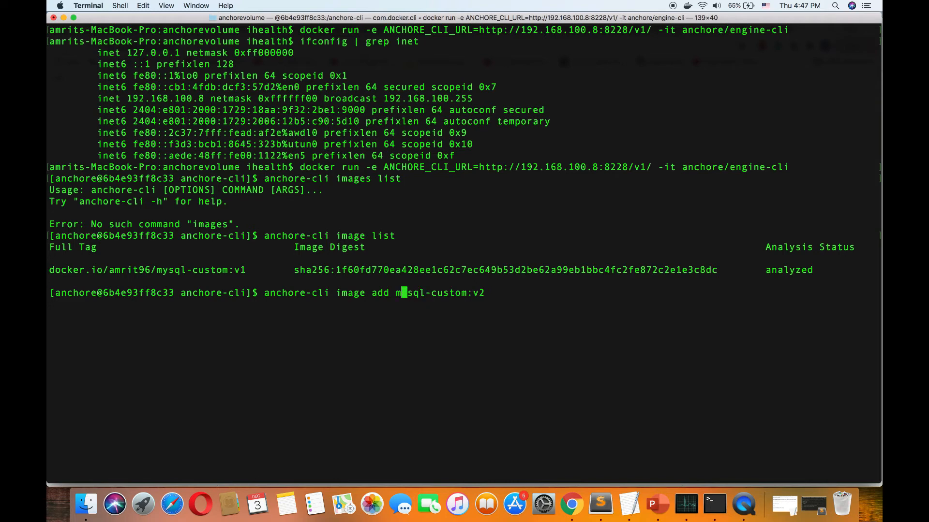
text(amrit96/)
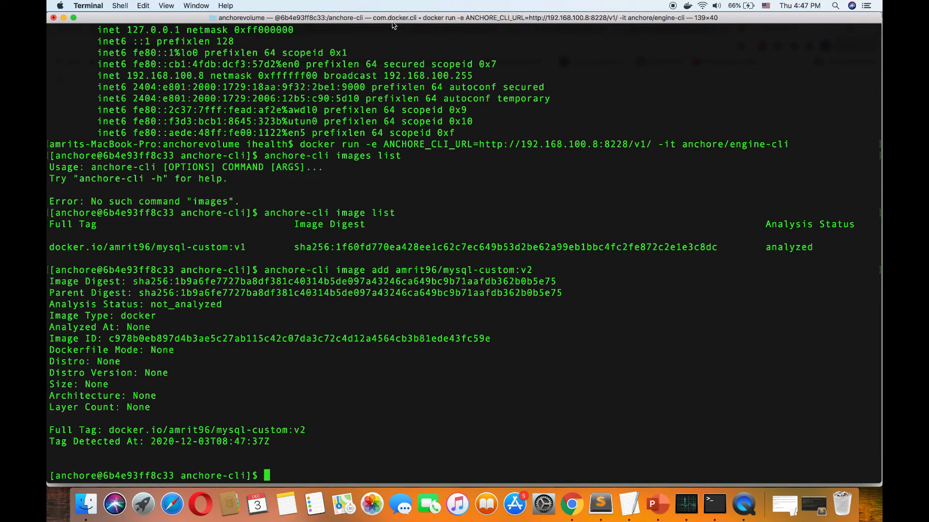
mouse_move(67, 301)
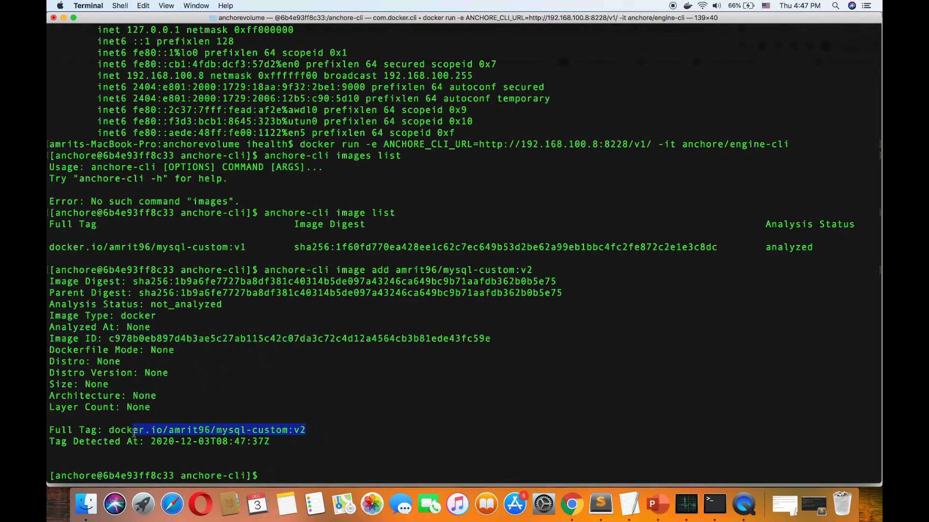
mouse_move(490, 392)
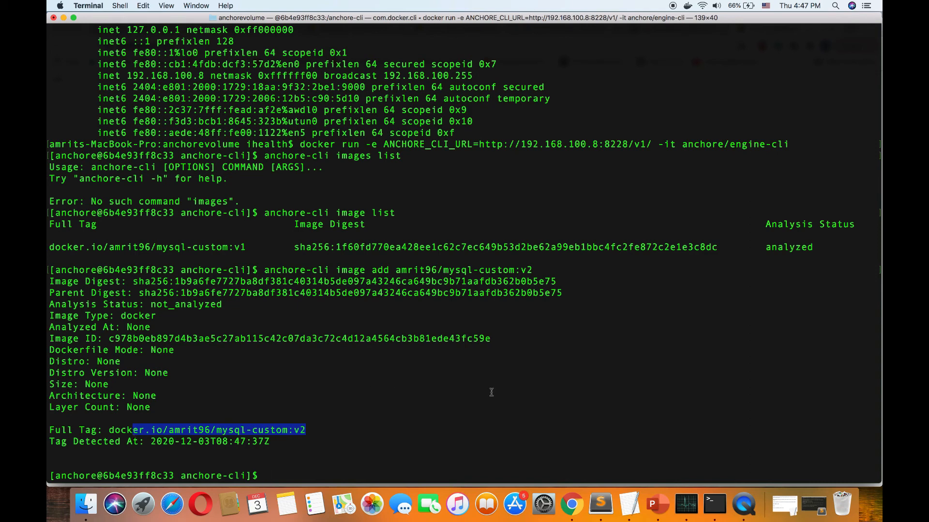
mouse_move(482, 393)
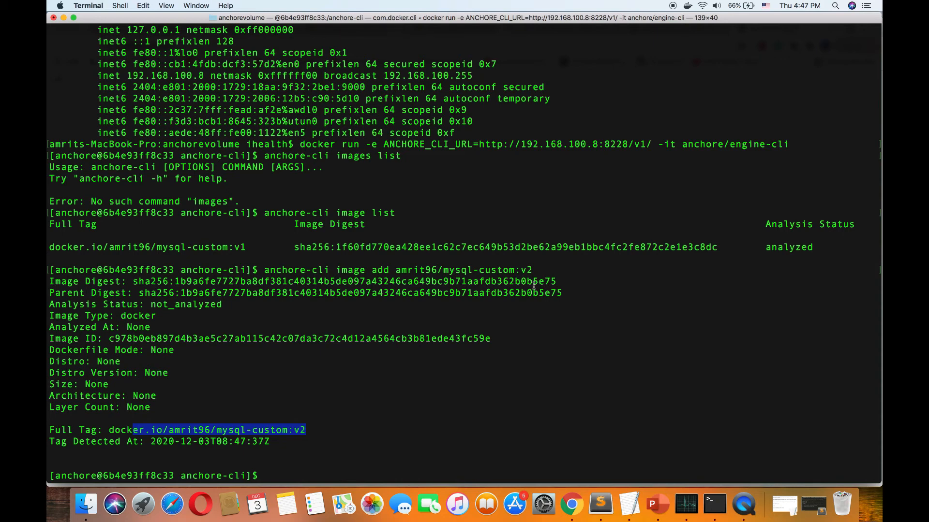
text(anchore-)
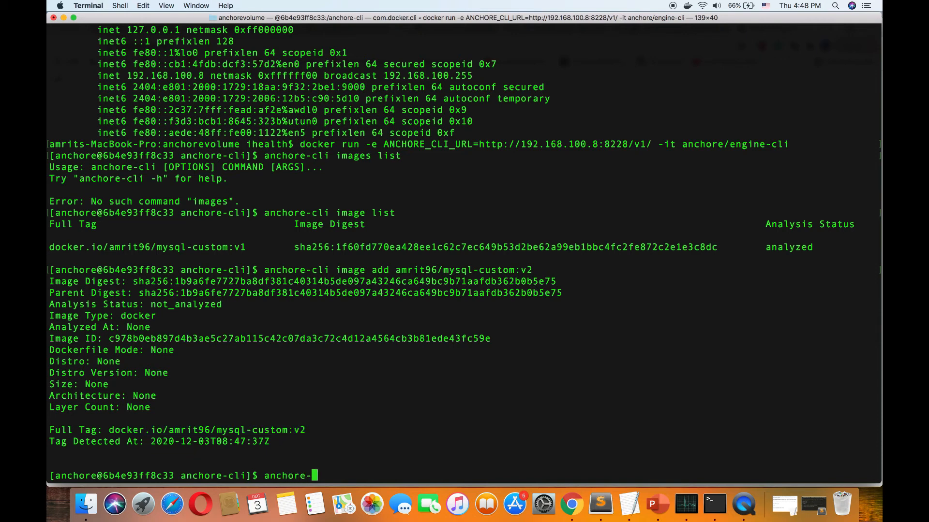
Run 'anchore-cli evaluate check amrit96/mysql-custom:v2', which fails since the image is still analyzing.
text(e)
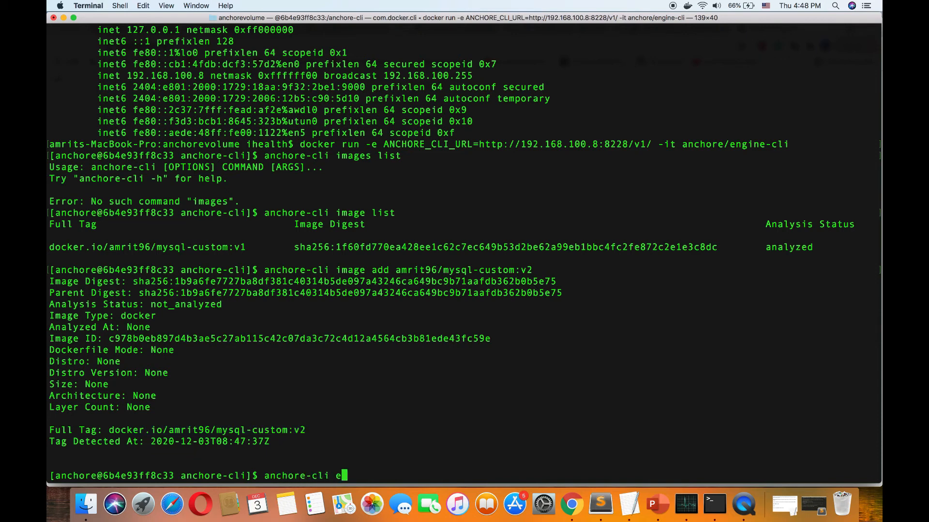
text(valaute check am)
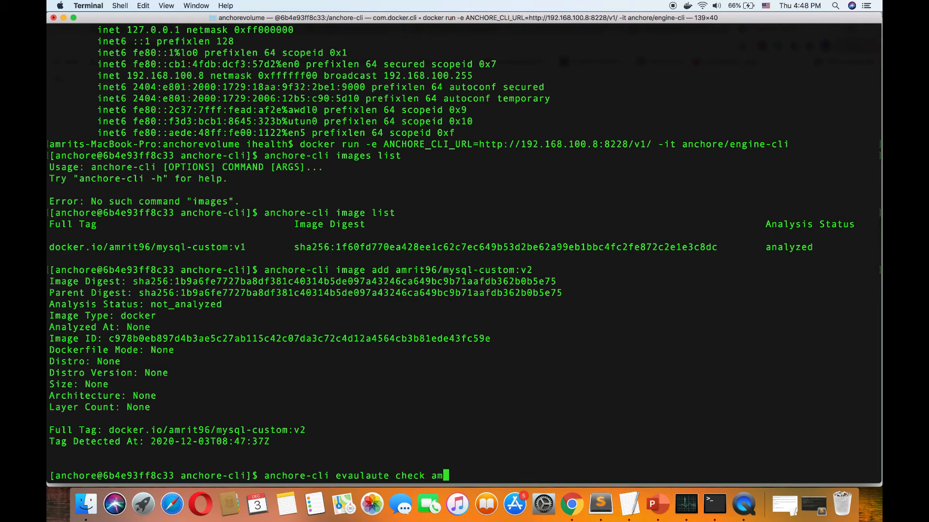
text(it96)
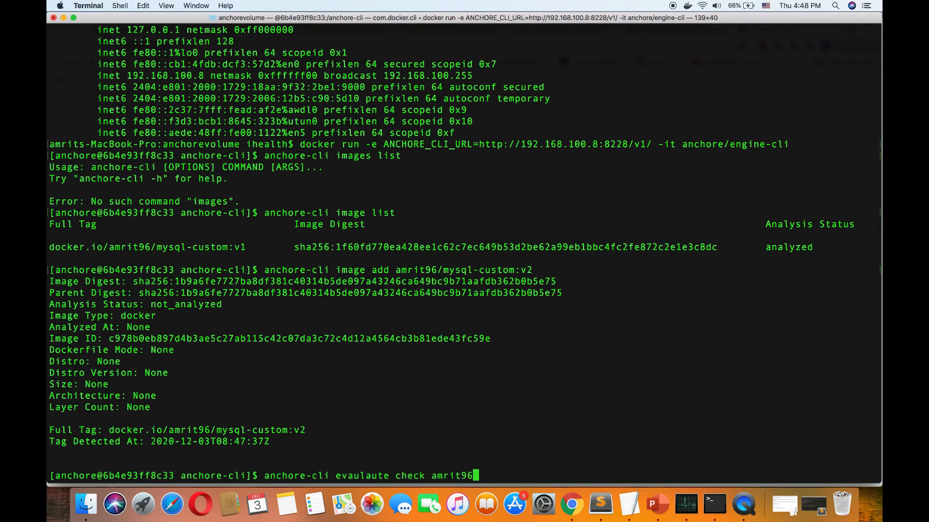
text(/mysql-custo)
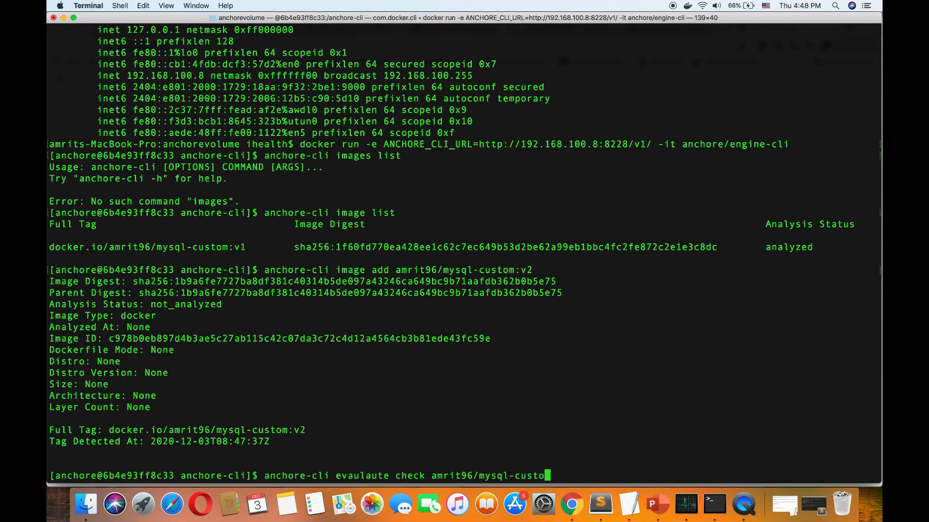
text(:v2)
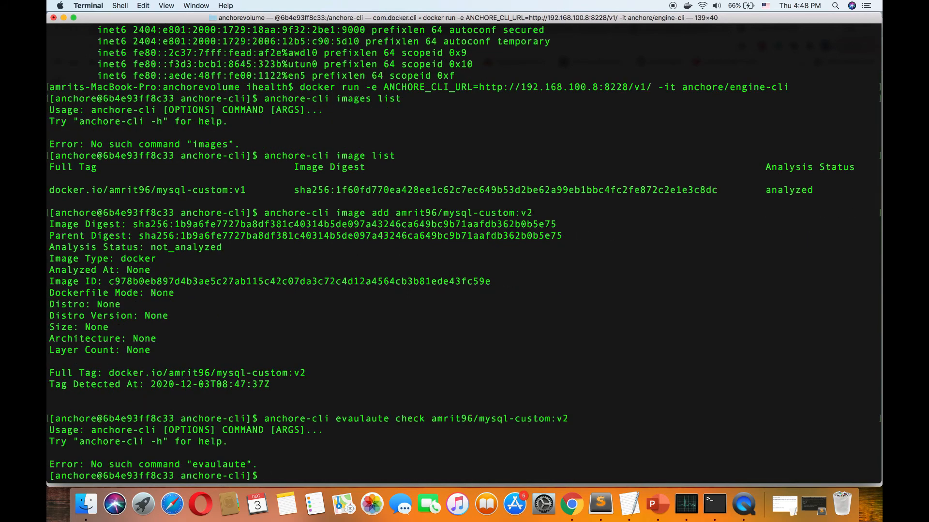
text(anchore-cli evaulaute check amrit96/mysql-custom:v2)
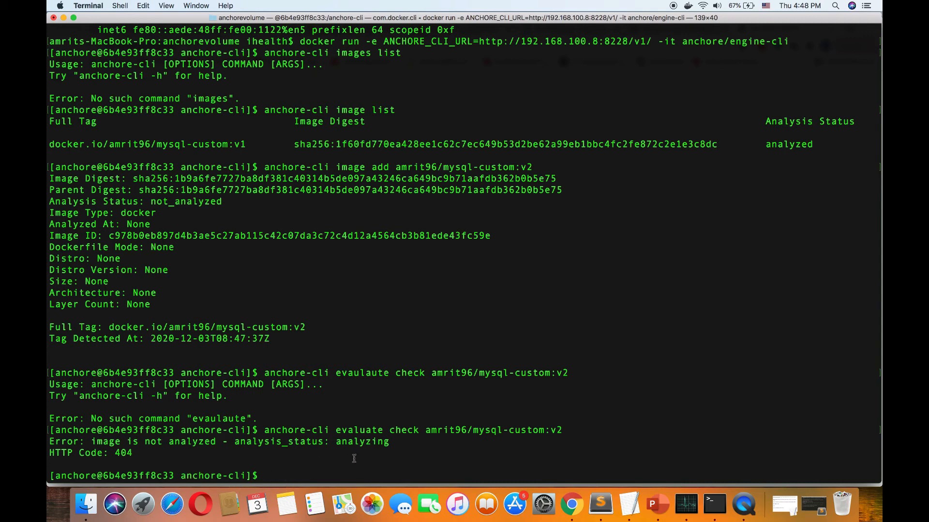
Run 'anchore-cli evaluate check amrit96/mysql-custom:v1' and highlight its 'Status: pass' result.
text(anchore-cli evaluate check amrit96/mysql-custom:v2)
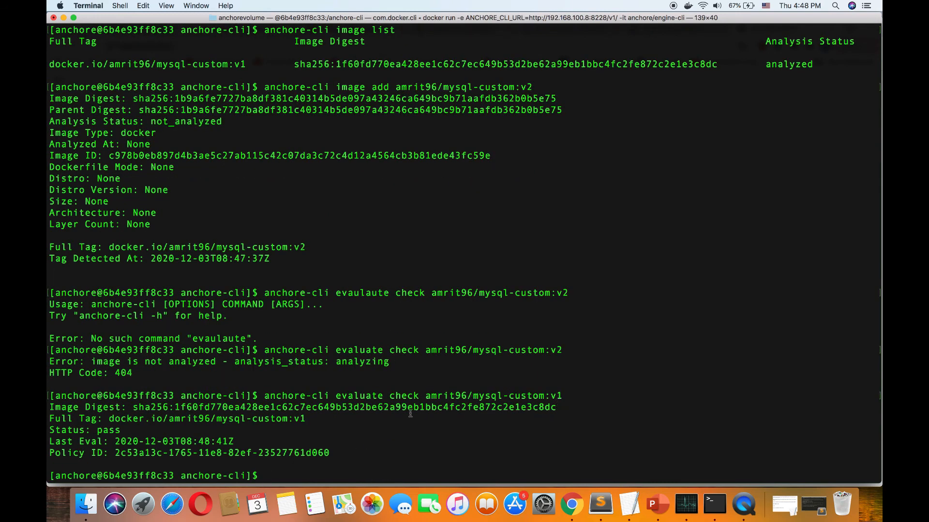
mouse_move(408, 413)
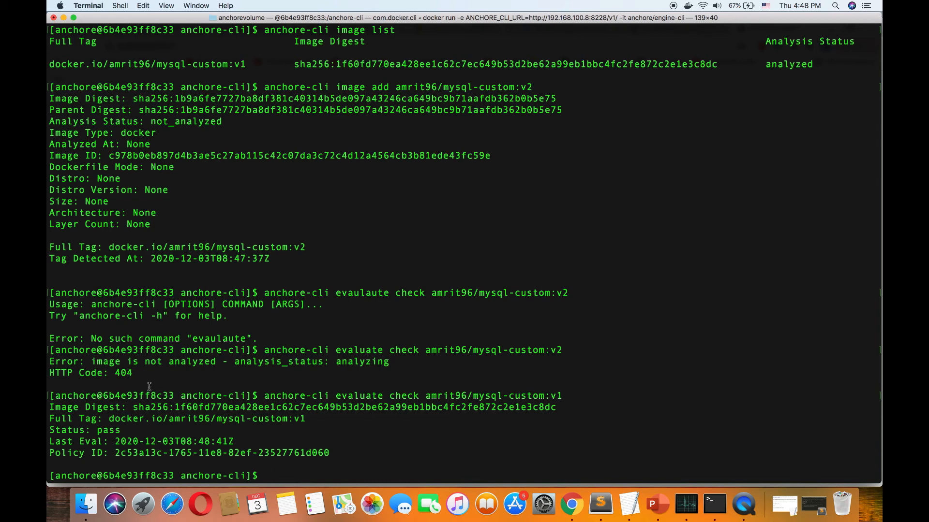
double_click(83, 430)
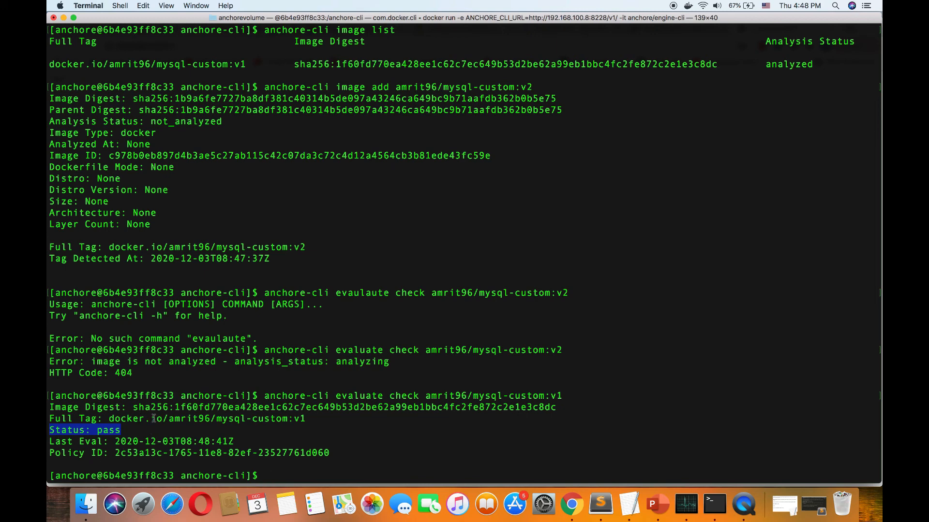
mouse_move(129, 432)
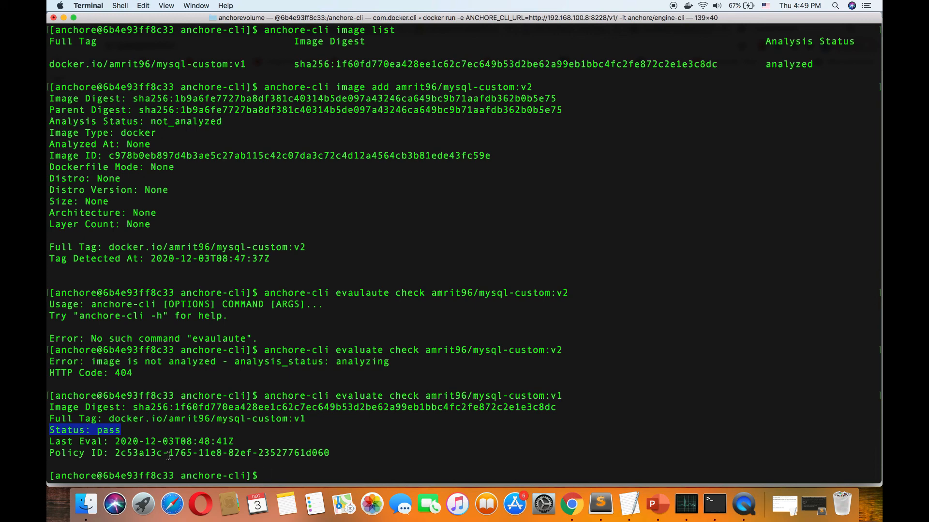
mouse_move(125, 428)
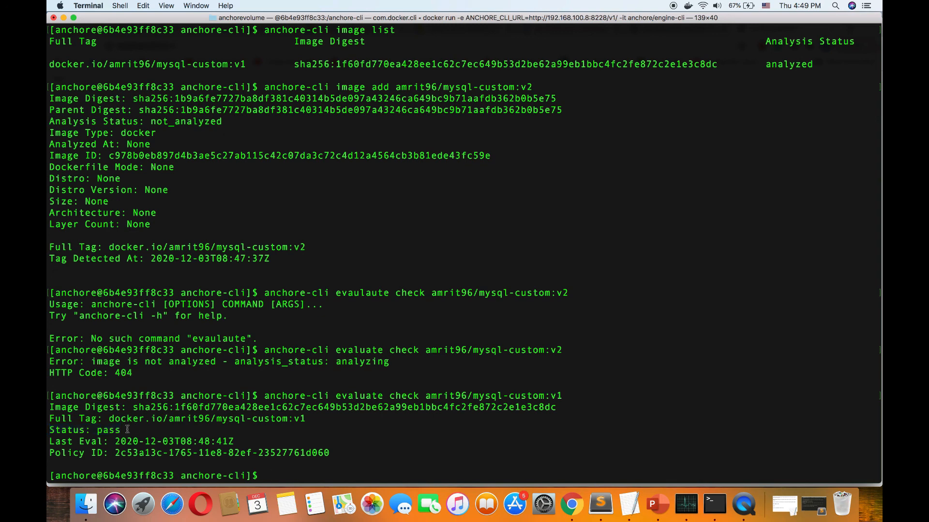
text(anchore-cli evaluate check amrit96/mysql-custom:v1)
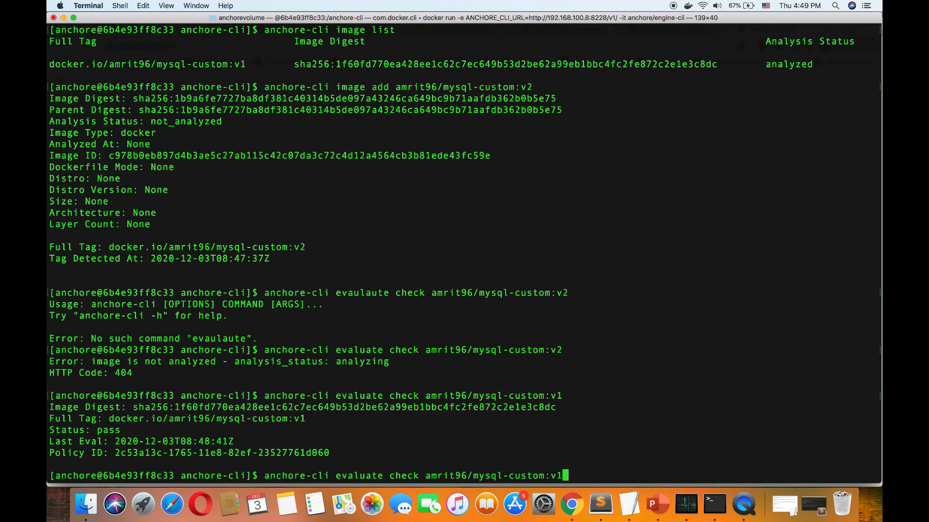